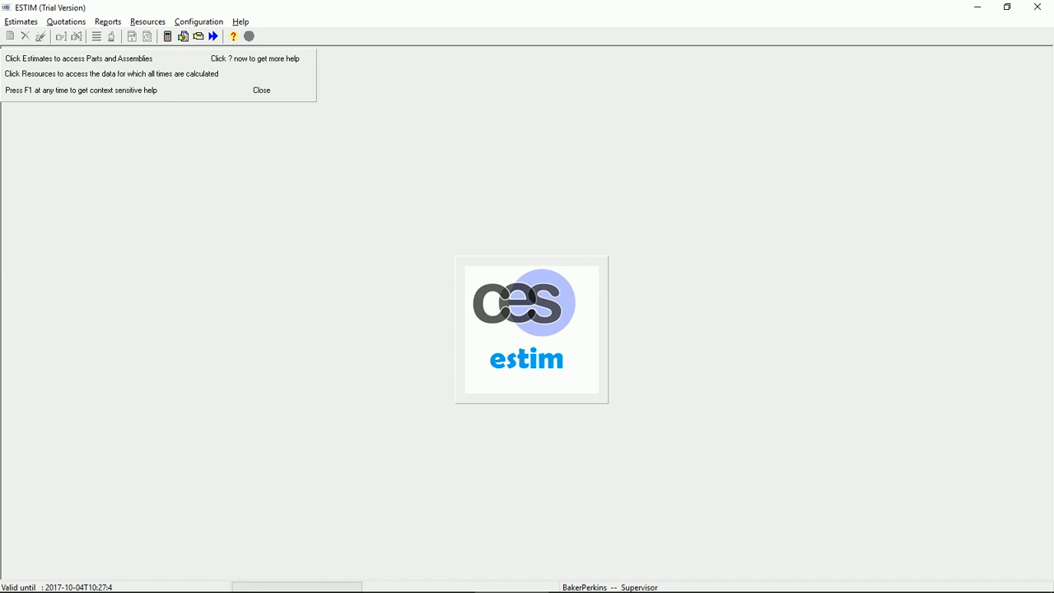
pyautogui.moveTo(534, 214)
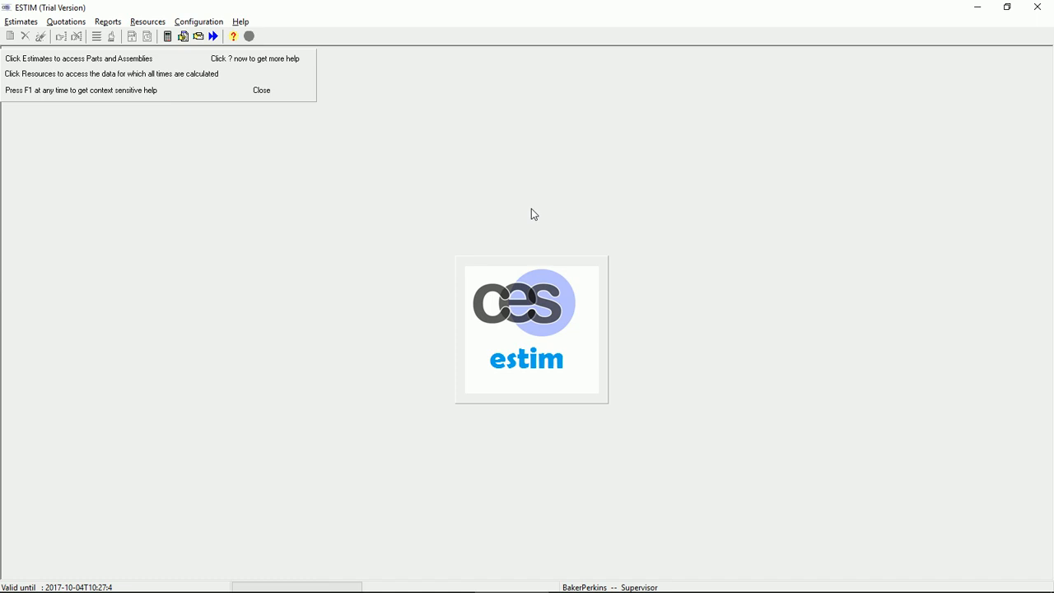
pyautogui.moveTo(368, 266)
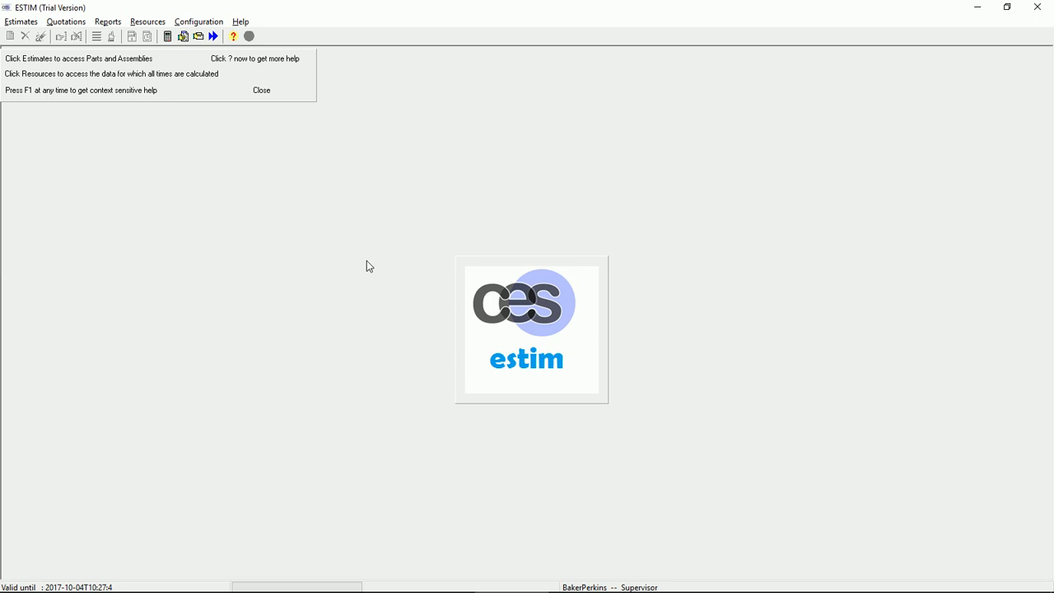
# - Open the Estimates menu to show its part options
pyautogui.click(21, 21)
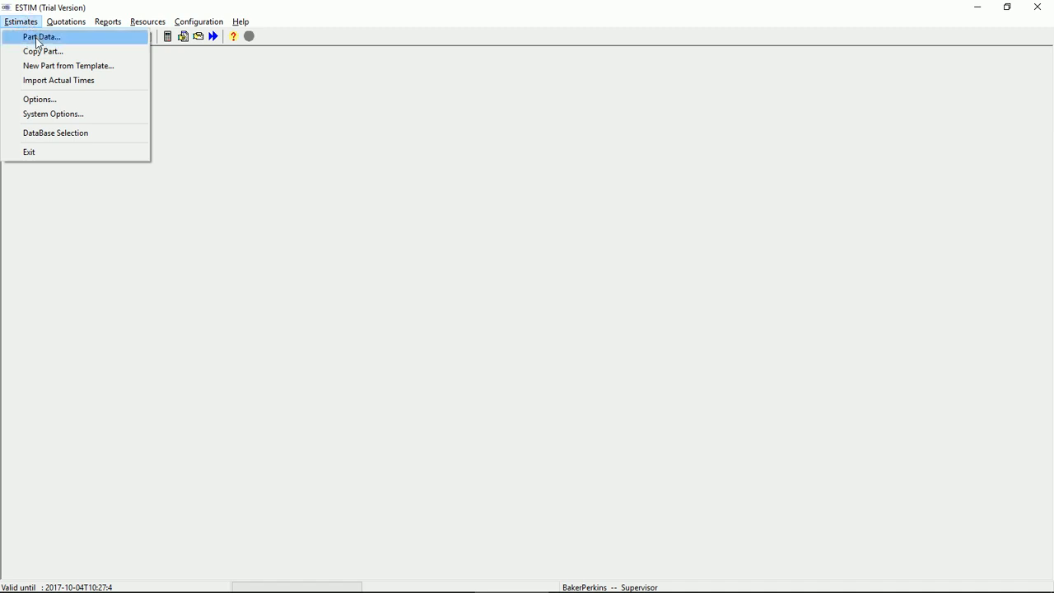
# - Open Part Data and load Sheet part 21
pyautogui.click(40, 36)
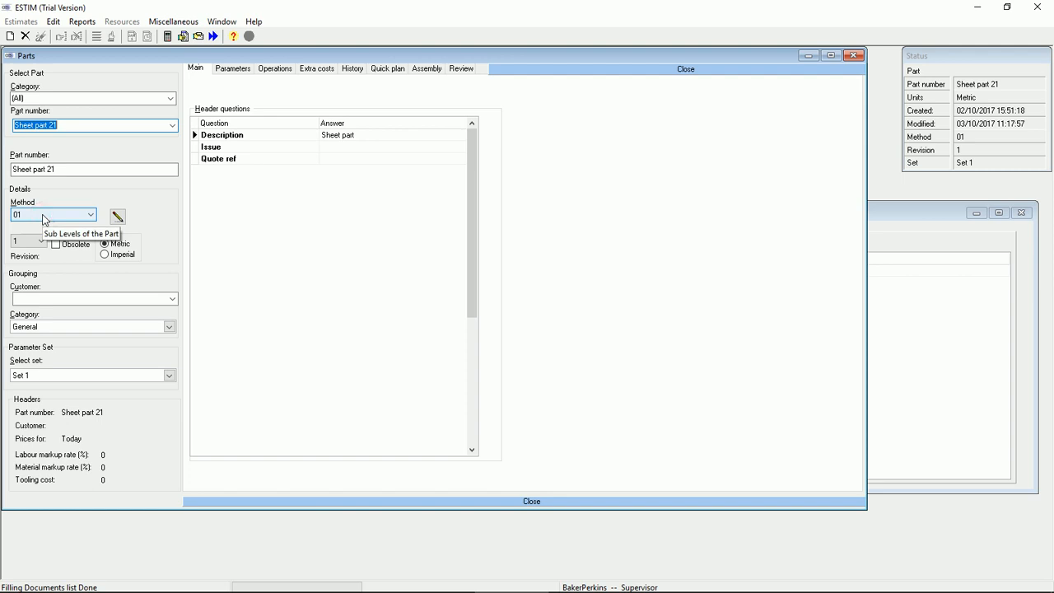
pyautogui.click(275, 69)
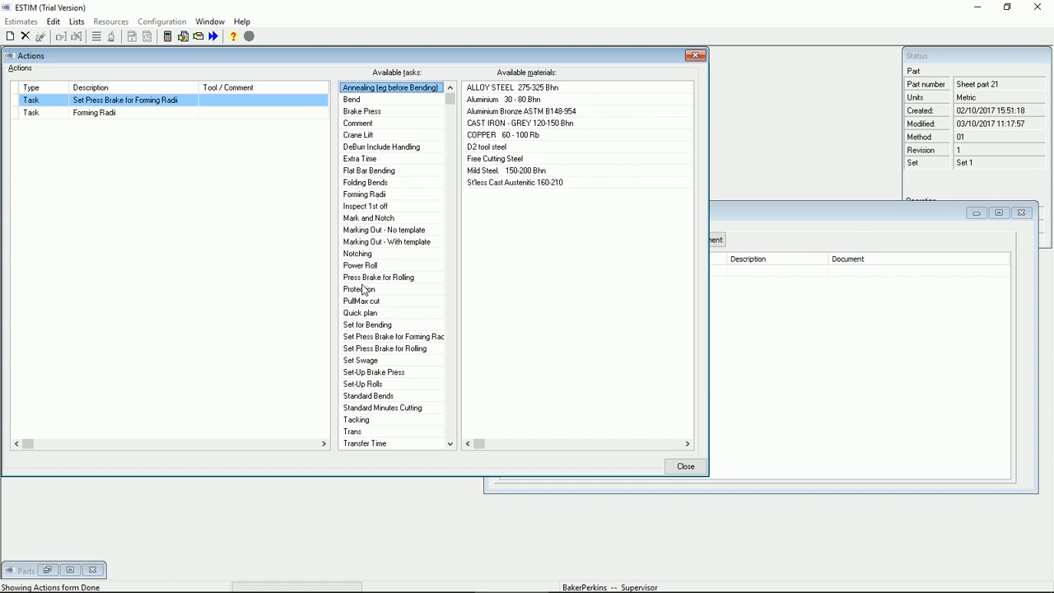
pyautogui.moveTo(403, 249)
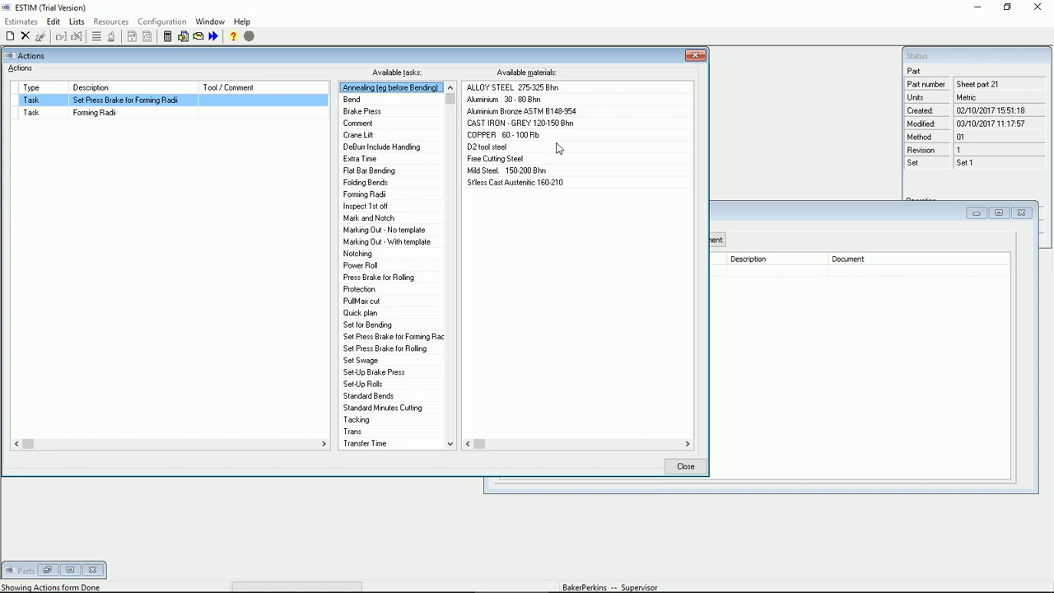
# - Open the 'Set Press Brake for Forming Radii' task action form
pyautogui.doubleClick(124, 100)
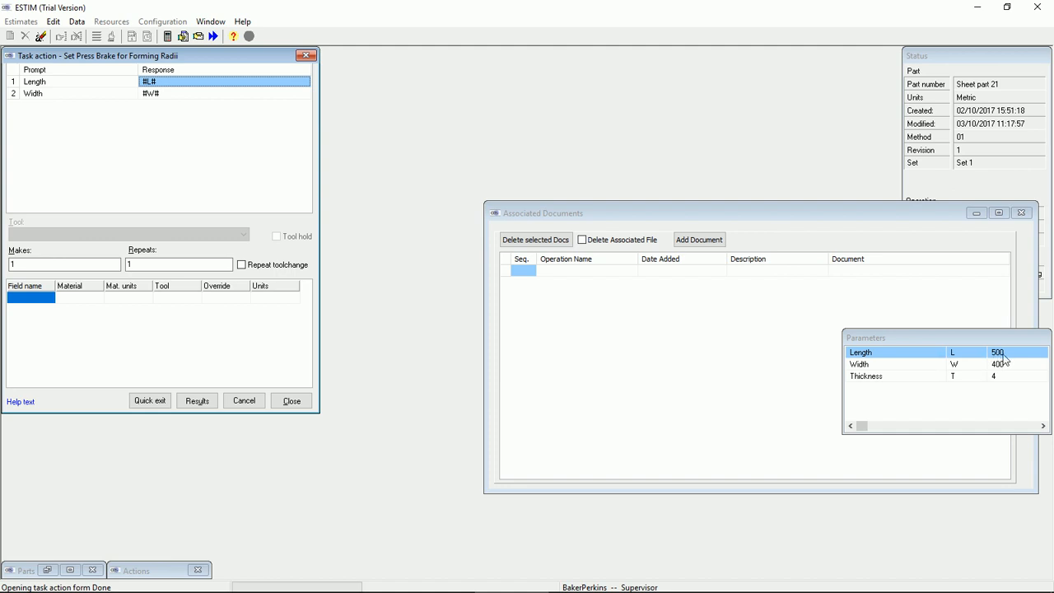
pyautogui.moveTo(620, 294)
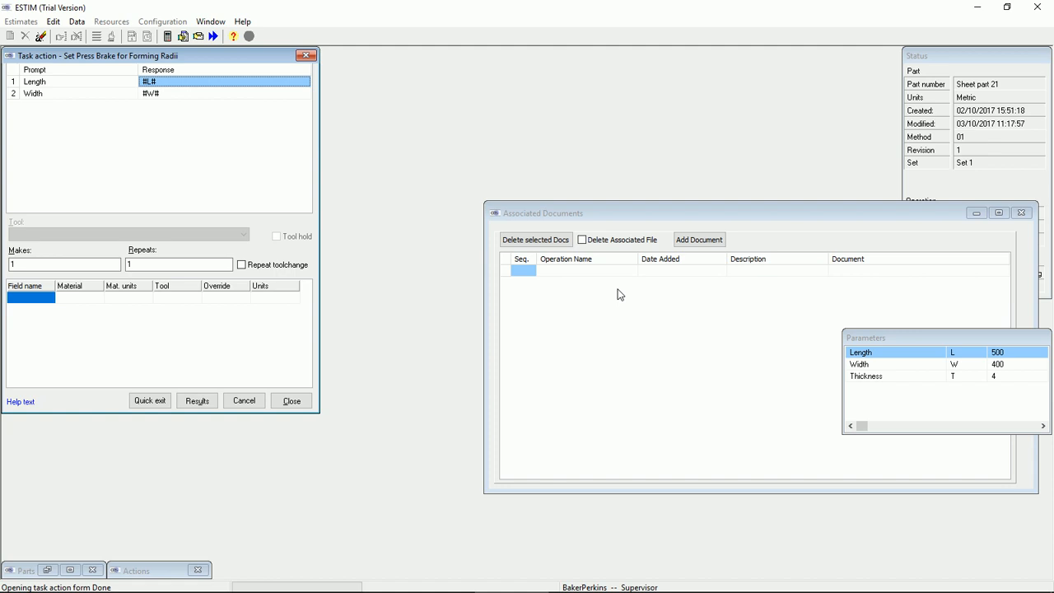
pyautogui.moveTo(306, 222)
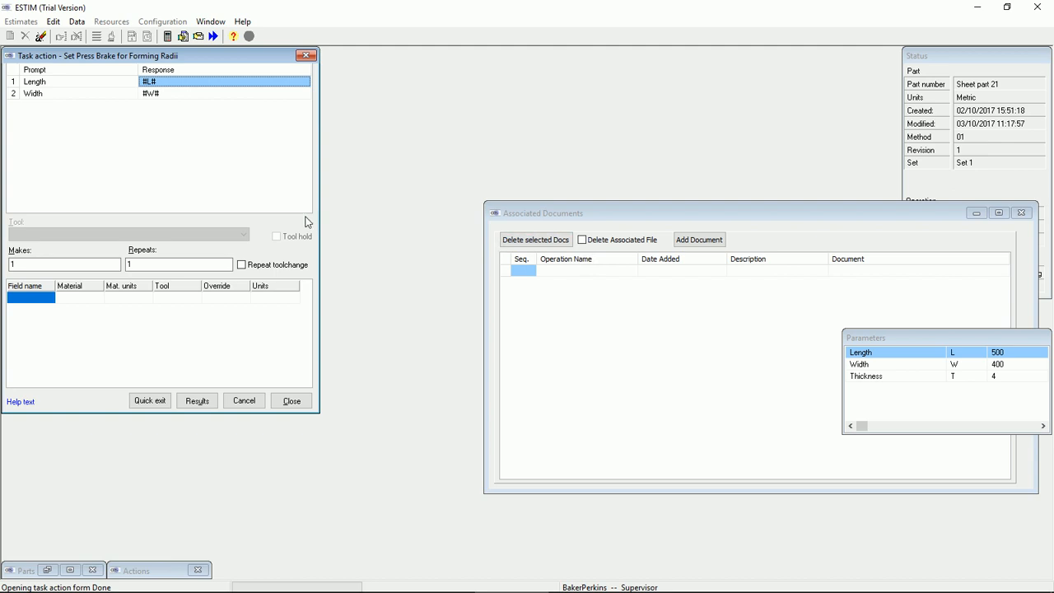
pyautogui.moveTo(303, 208)
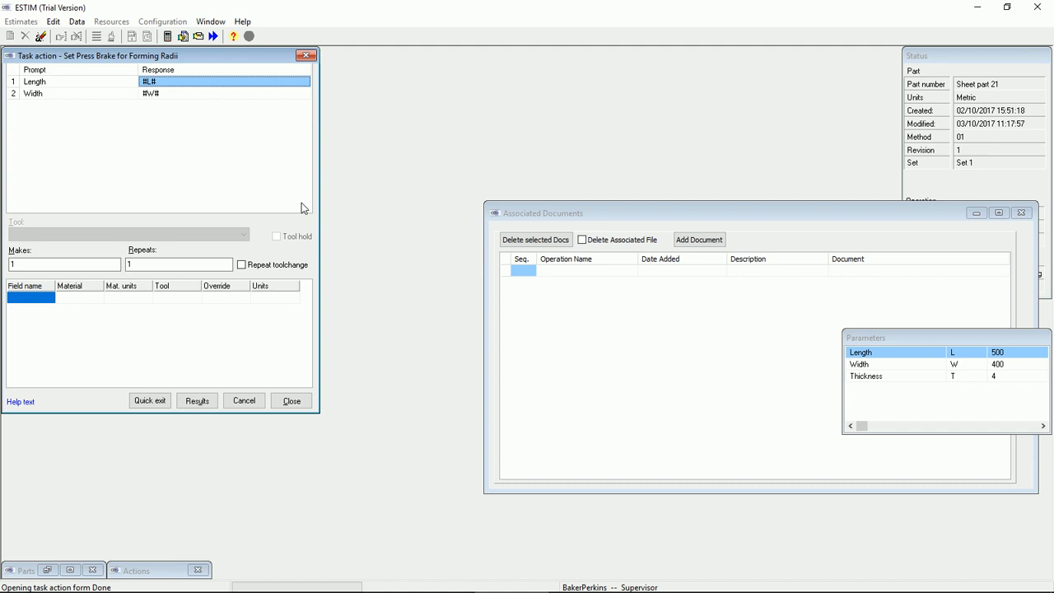
# - Calculate results for the Set Press Brake task, totalling 2.1 minutes
pyautogui.click(196, 400)
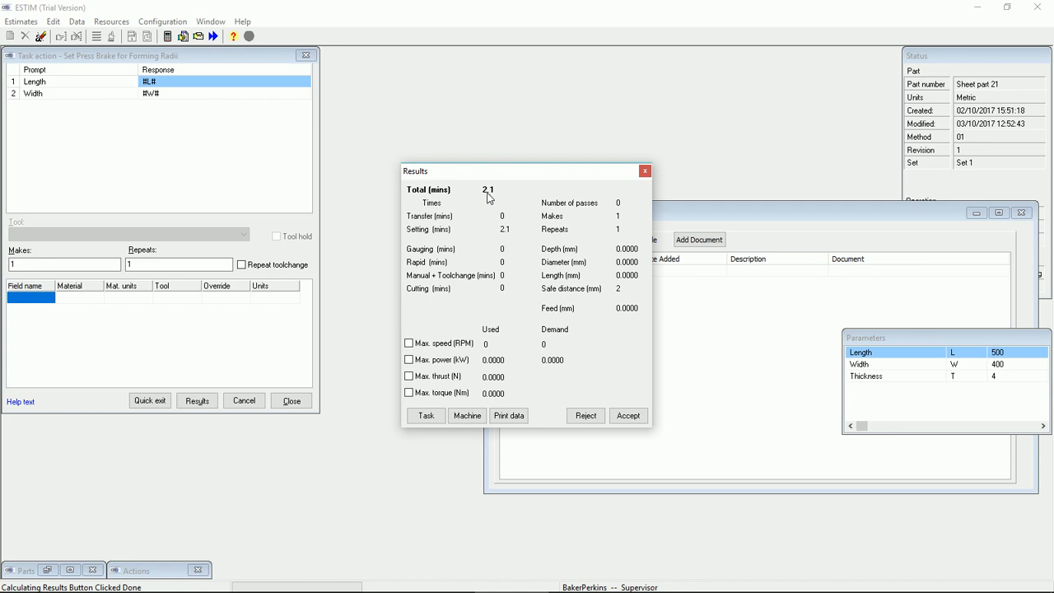
# - View the task's evaluated steps with Length 500 and Width 400, ending SET=2.1
pyautogui.click(425, 415)
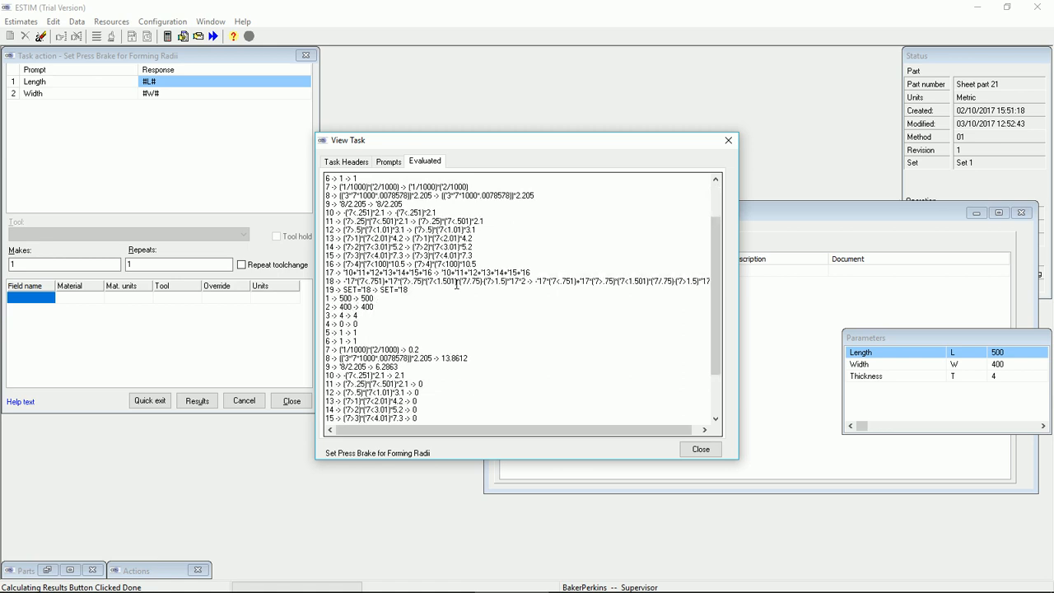
pyautogui.scroll(-3)
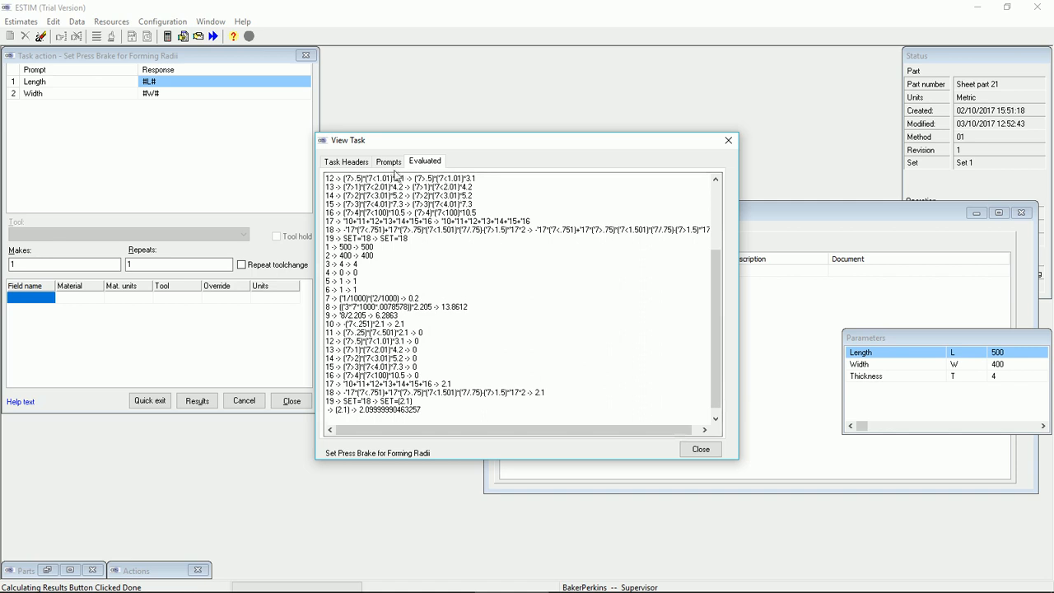
# - Show the Prompts tab listing the task's raw prompts and formulas
pyautogui.click(388, 161)
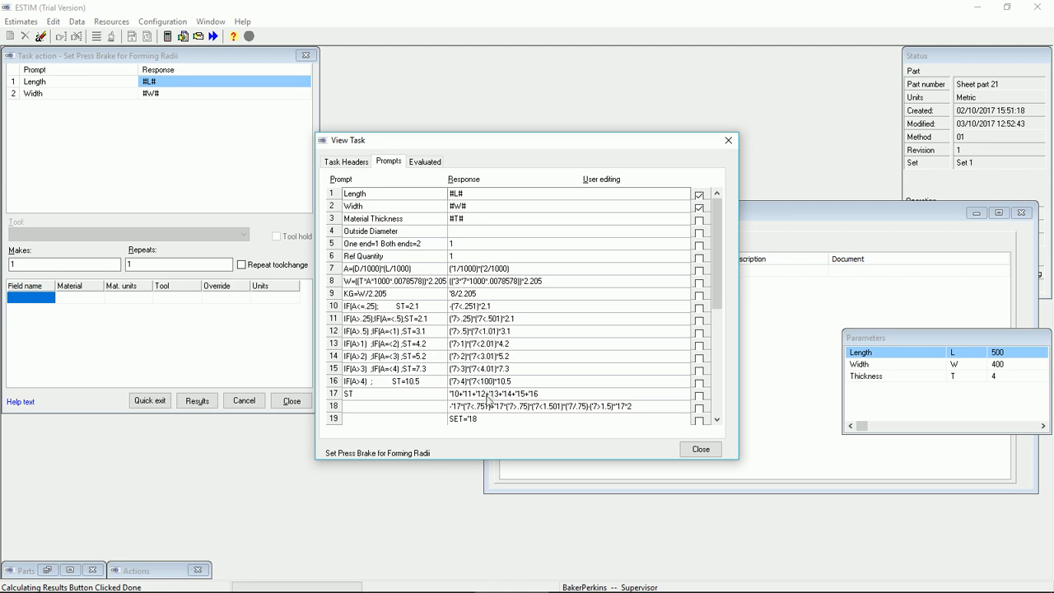
pyautogui.moveTo(432, 316)
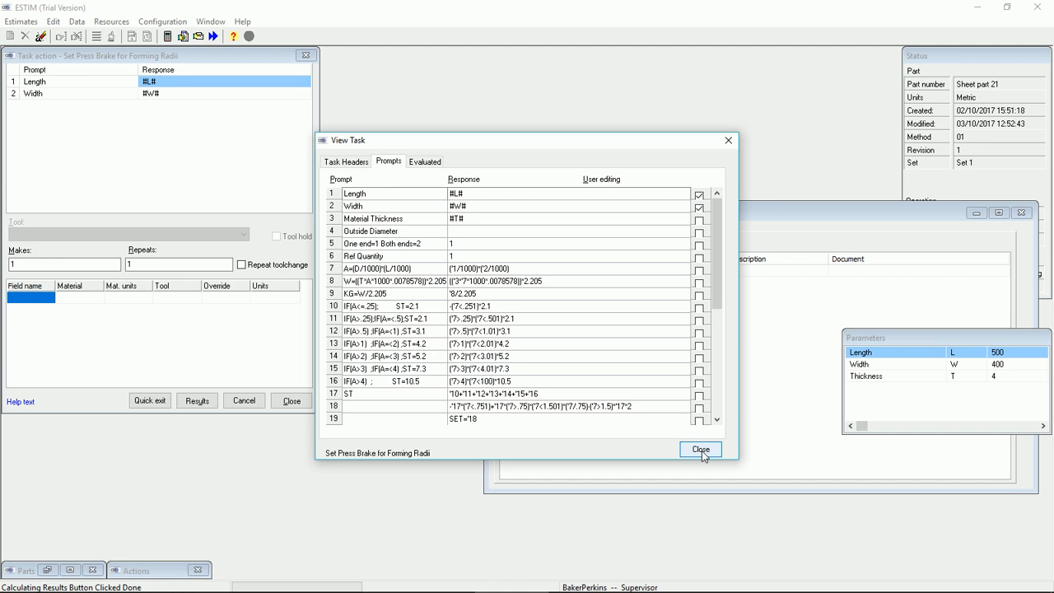
# - Close View Task and open the Forming Radii task action
pyautogui.click(700, 449)
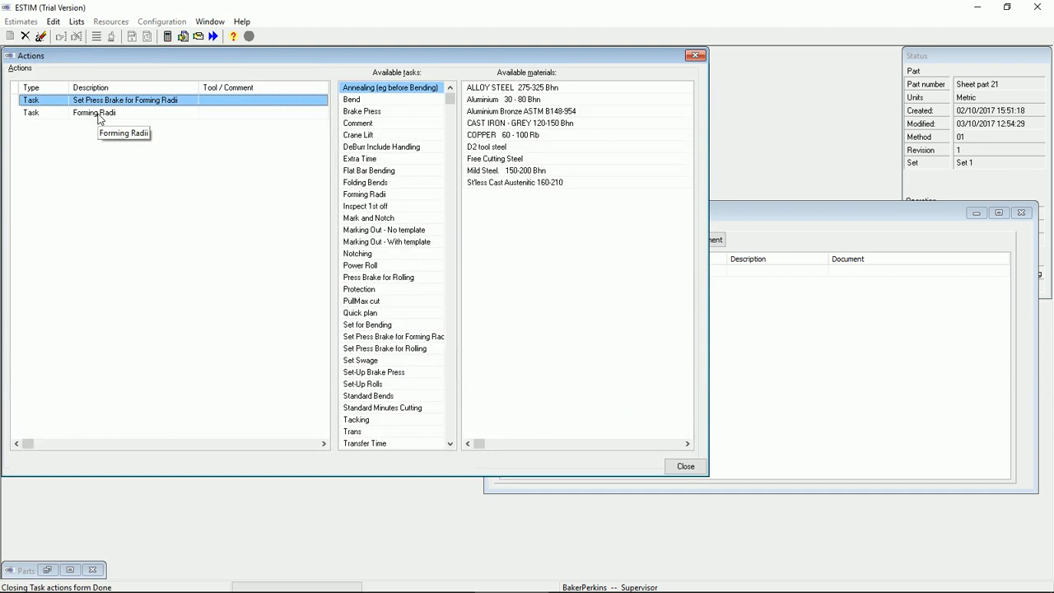
pyautogui.doubleClick(124, 113)
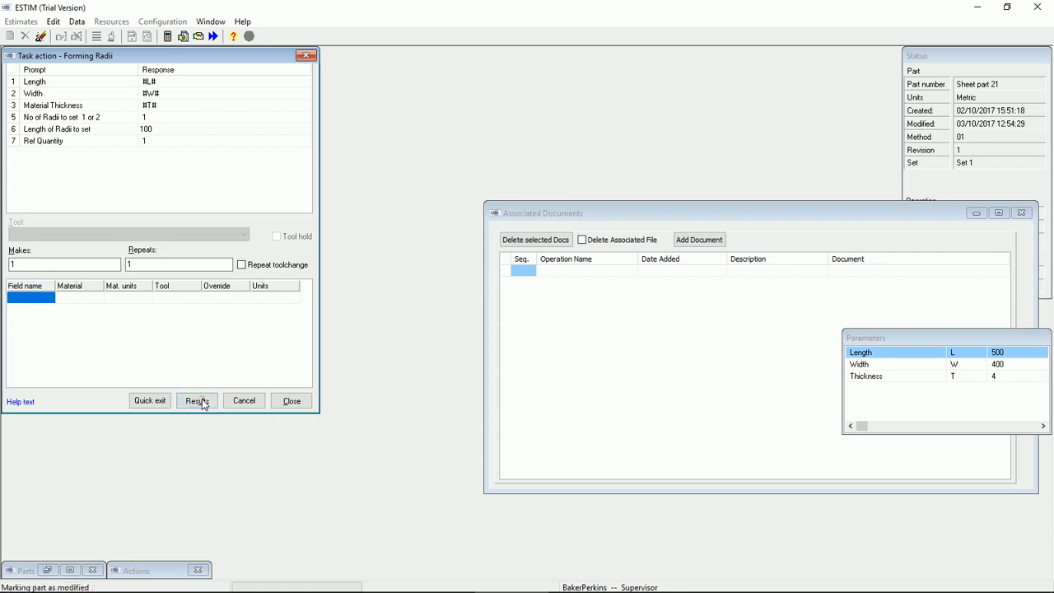
# - Calculate Forming Radii at 18 minutes with radius length 50, then close its form
pyautogui.click(197, 400)
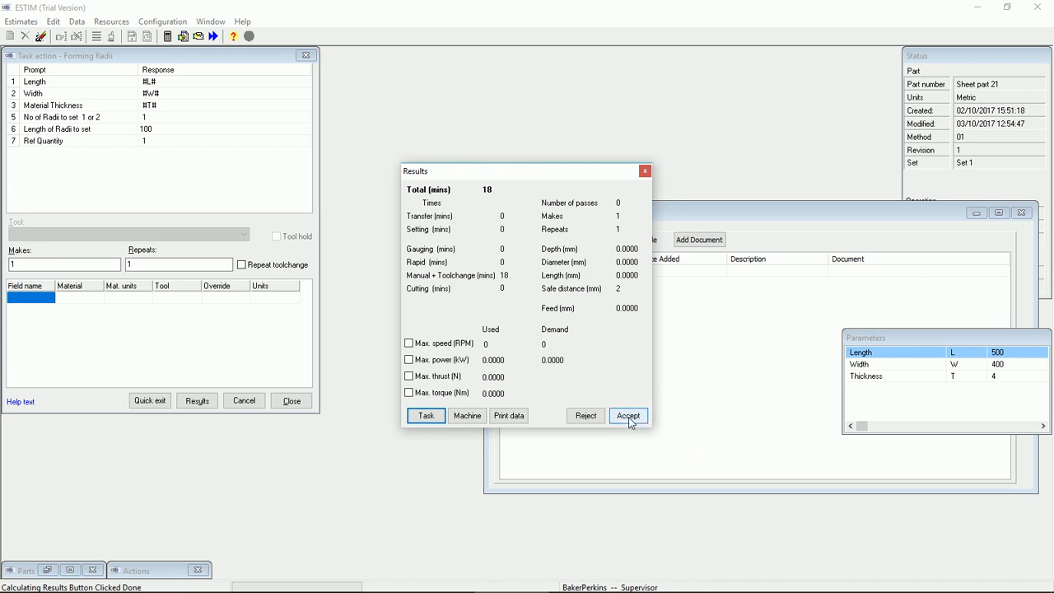
pyautogui.click(628, 415)
pyautogui.write('+')
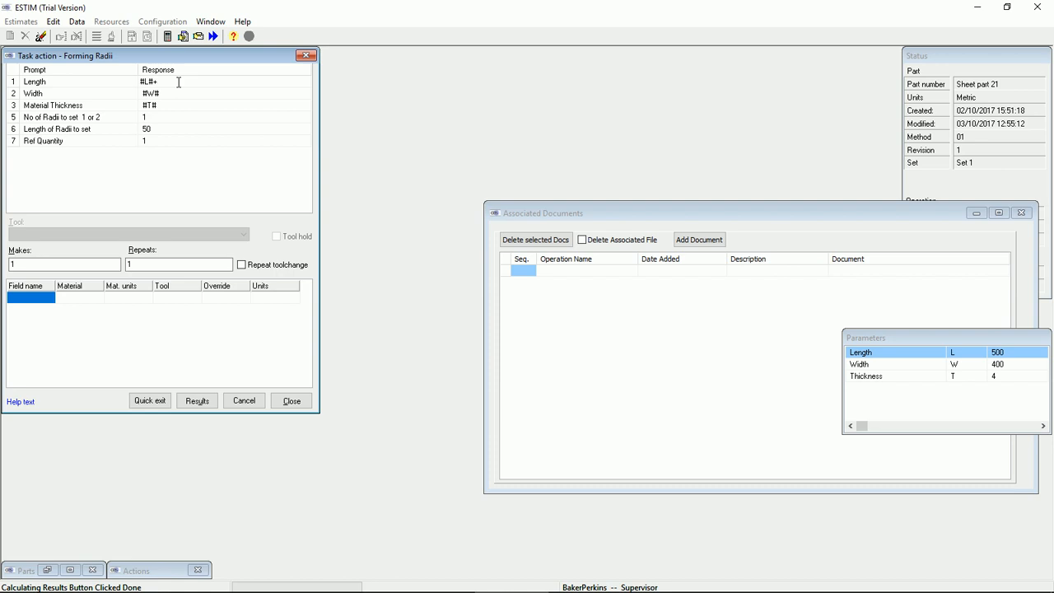
pyautogui.click(197, 400)
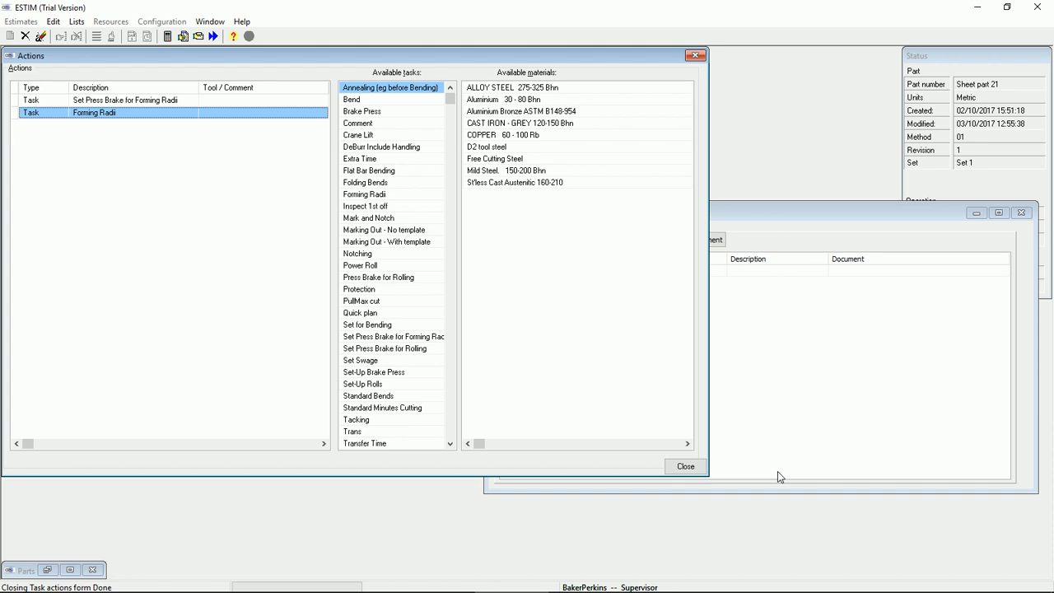
# - Close the Actions window to return to the operation details
pyautogui.click(684, 466)
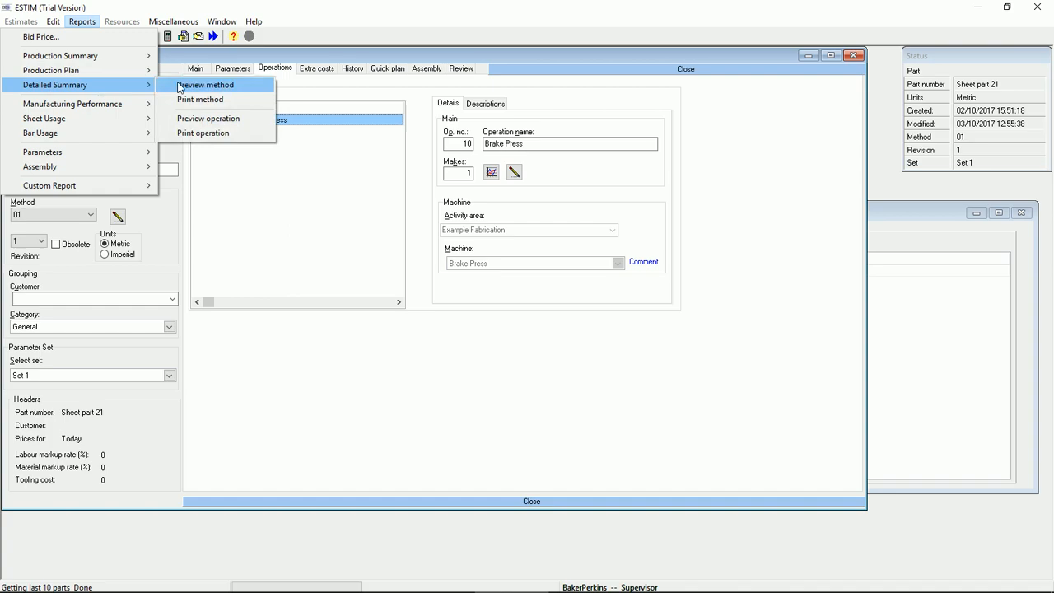
# - Preview the method's detailed summary for Sheet part 21: 19.80 unit, 2.31 setting minutes
pyautogui.click(205, 85)
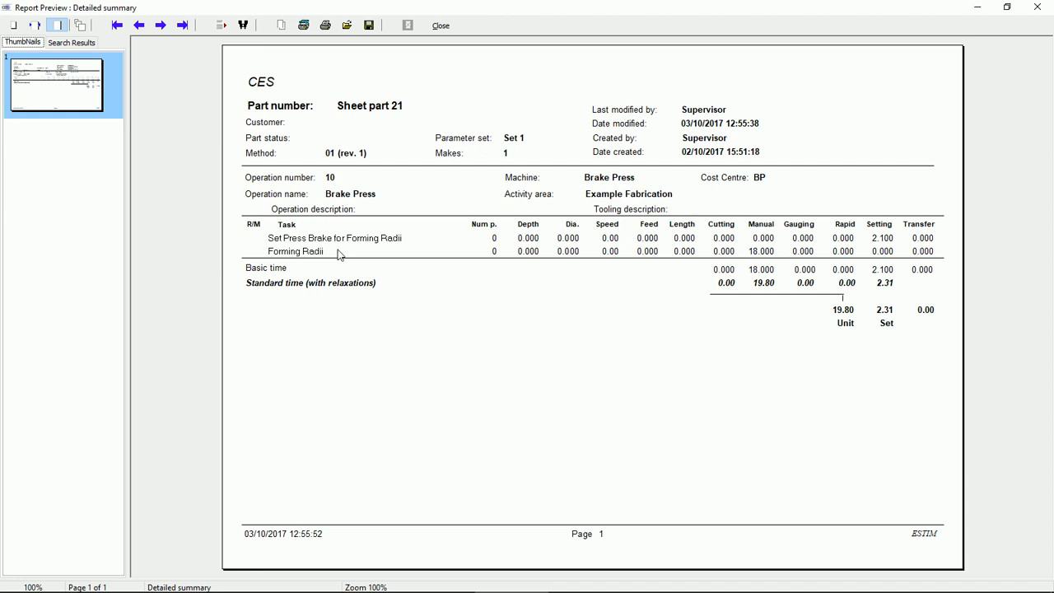
pyautogui.moveTo(763, 256)
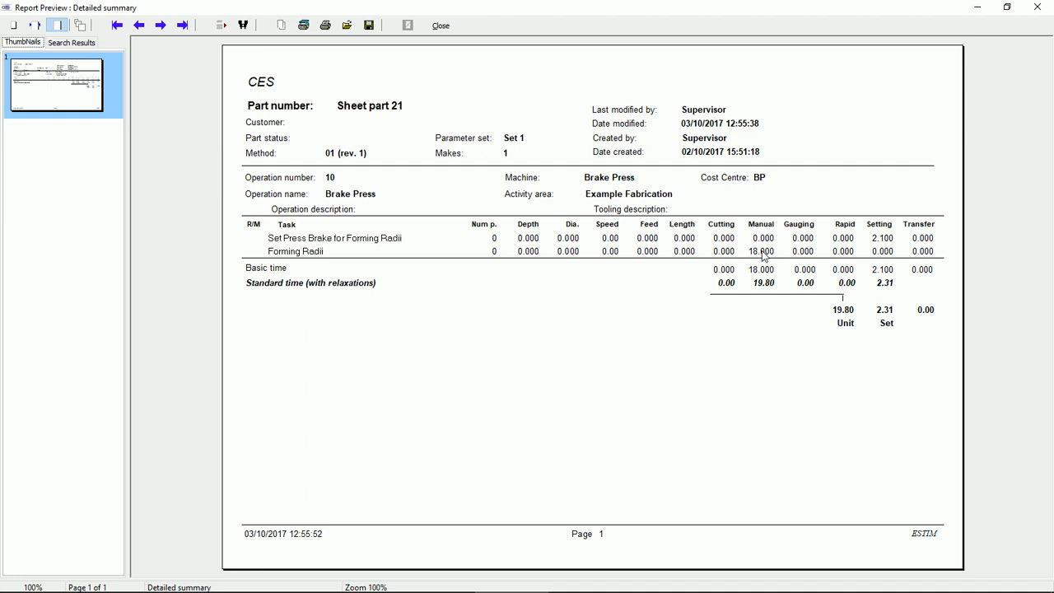
pyautogui.moveTo(877, 313)
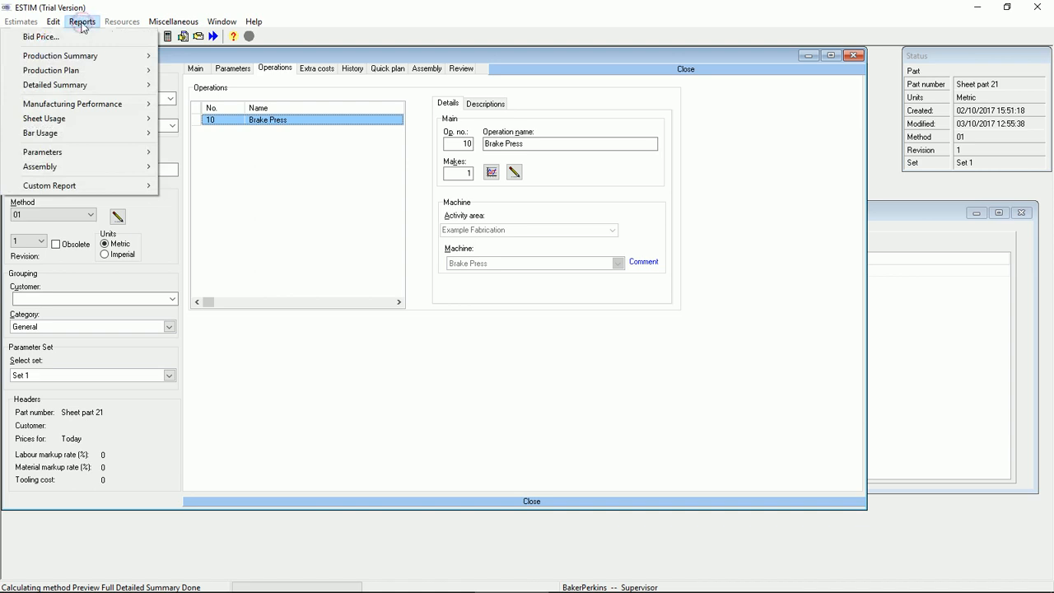
# - Smooth the Sheet part 21 bid price curve (6.633 for 1, 6.009 for 10) and close it
pyautogui.click(41, 37)
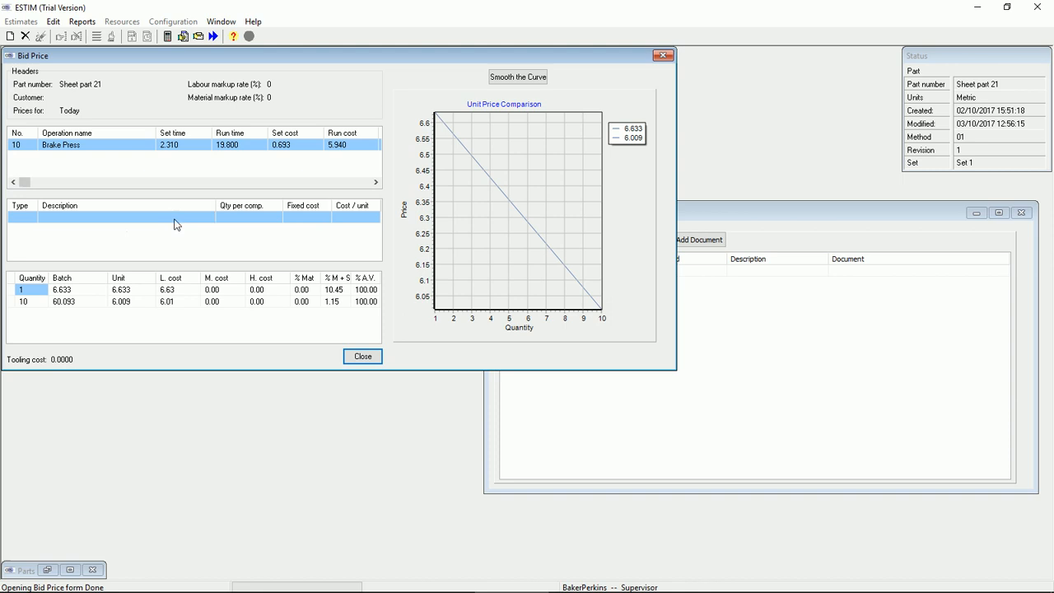
pyautogui.moveTo(271, 256)
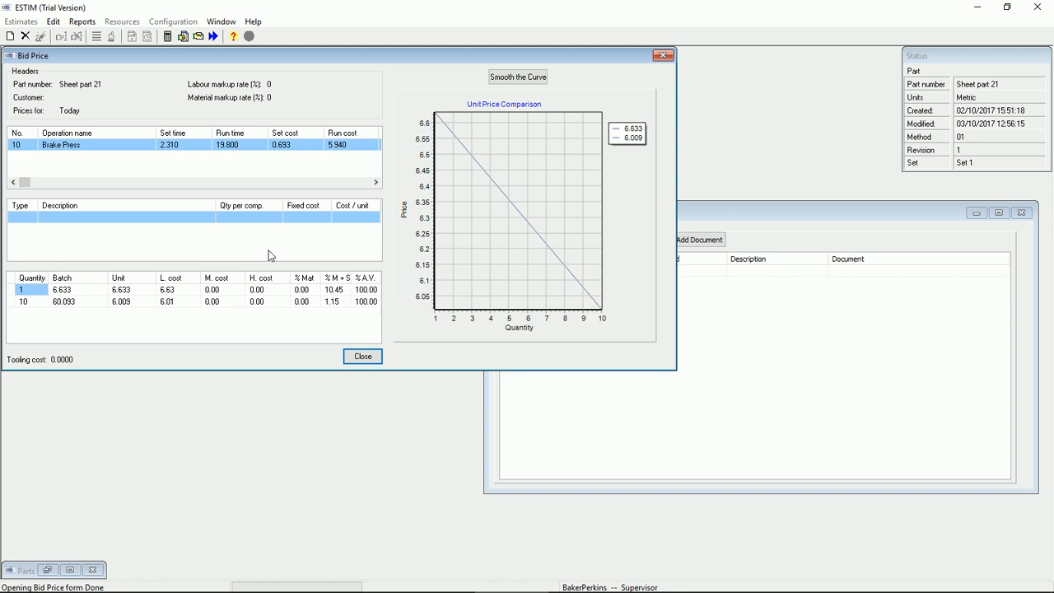
pyautogui.click(517, 77)
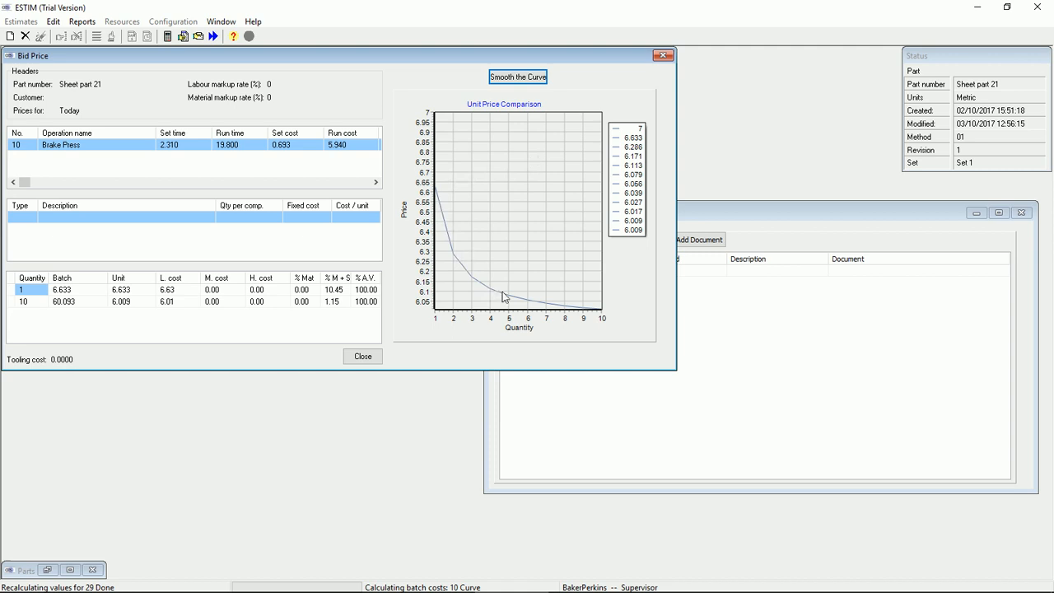
pyautogui.click(362, 356)
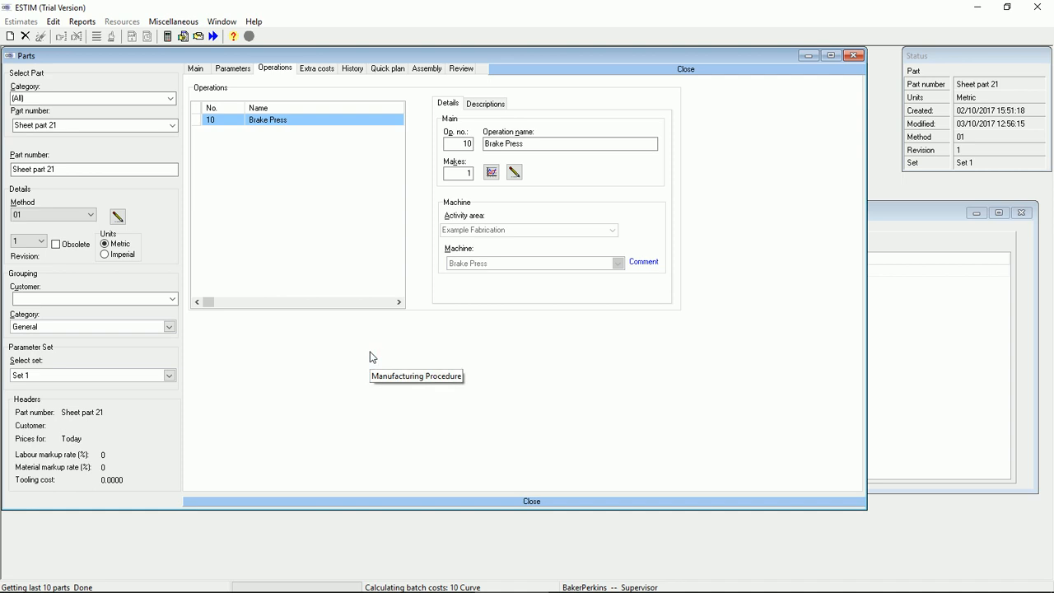
pyautogui.moveTo(321, 197)
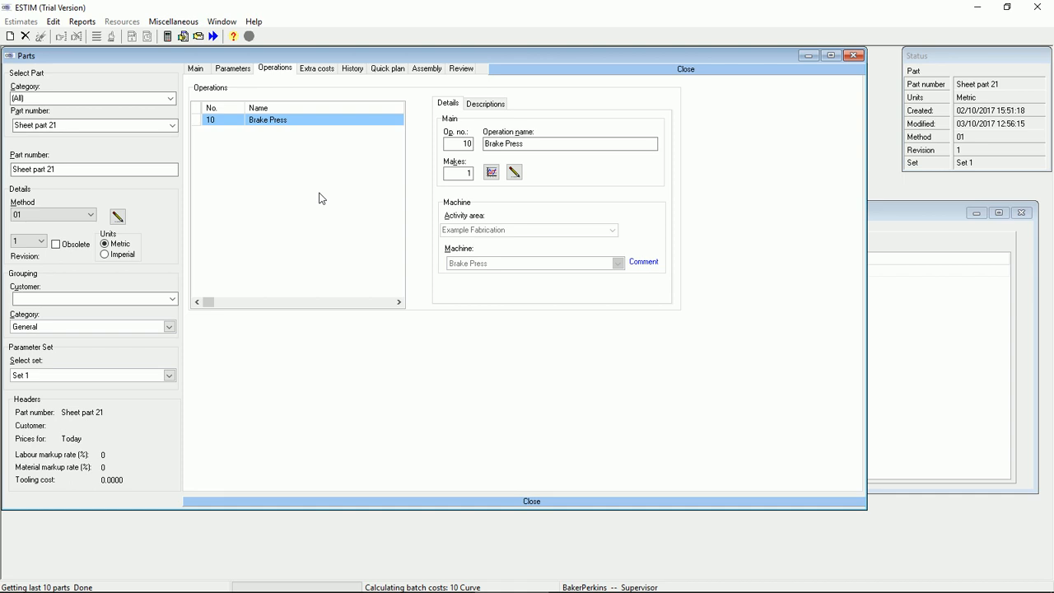
# - Show Set 1 parameters for Sheet part 21: Length 500, Width 400, Thickness 4
pyautogui.click(232, 69)
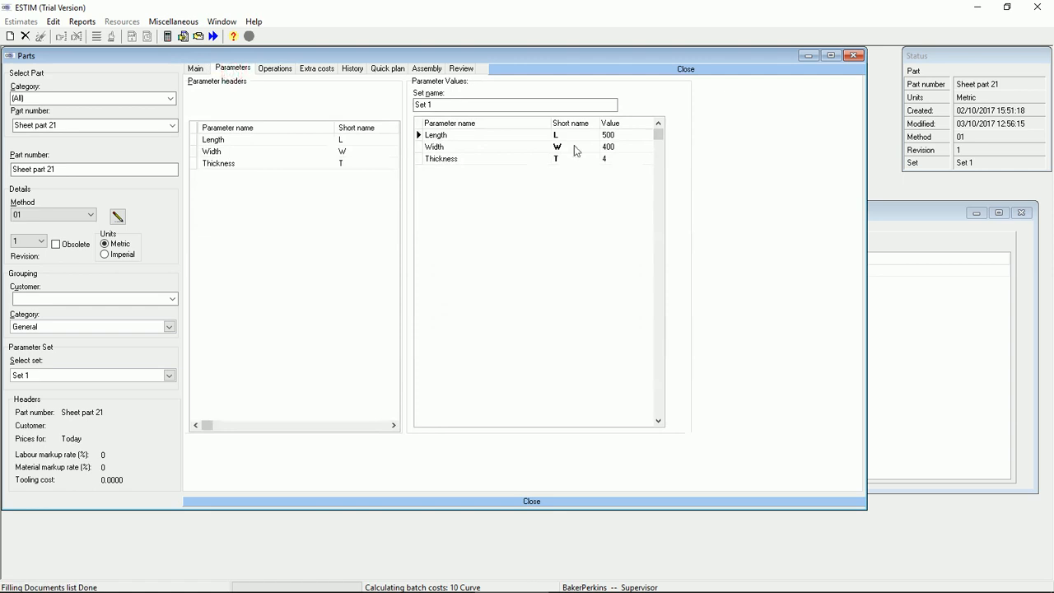
pyautogui.moveTo(187, 381)
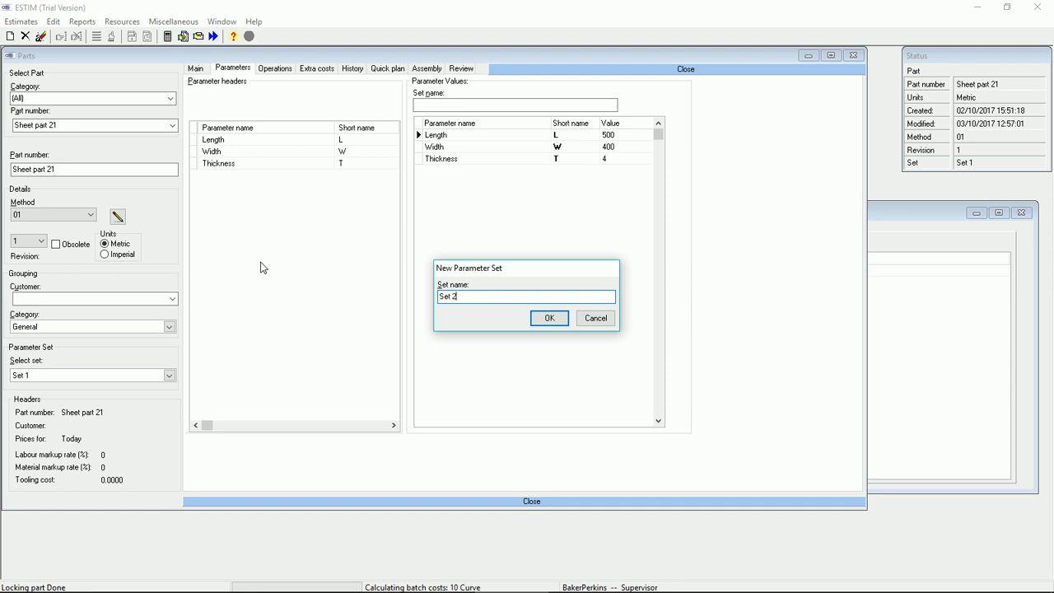
# - Add parameter Set 2 with Length 1000, Width 800, Thickness 3, then return to Operations
pyautogui.click(549, 318)
pyautogui.write('3')
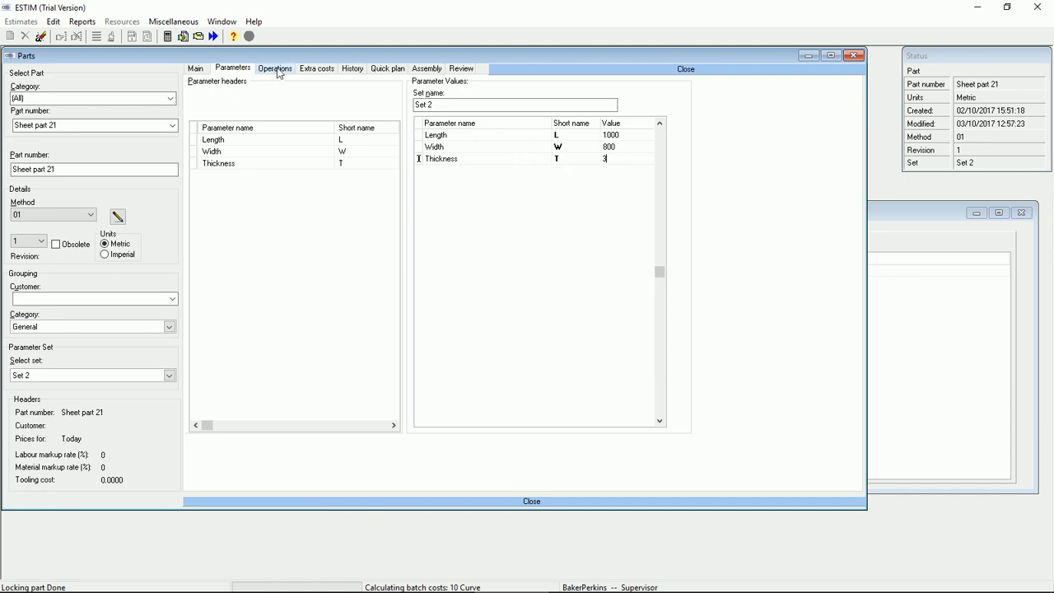
pyautogui.click(81, 20)
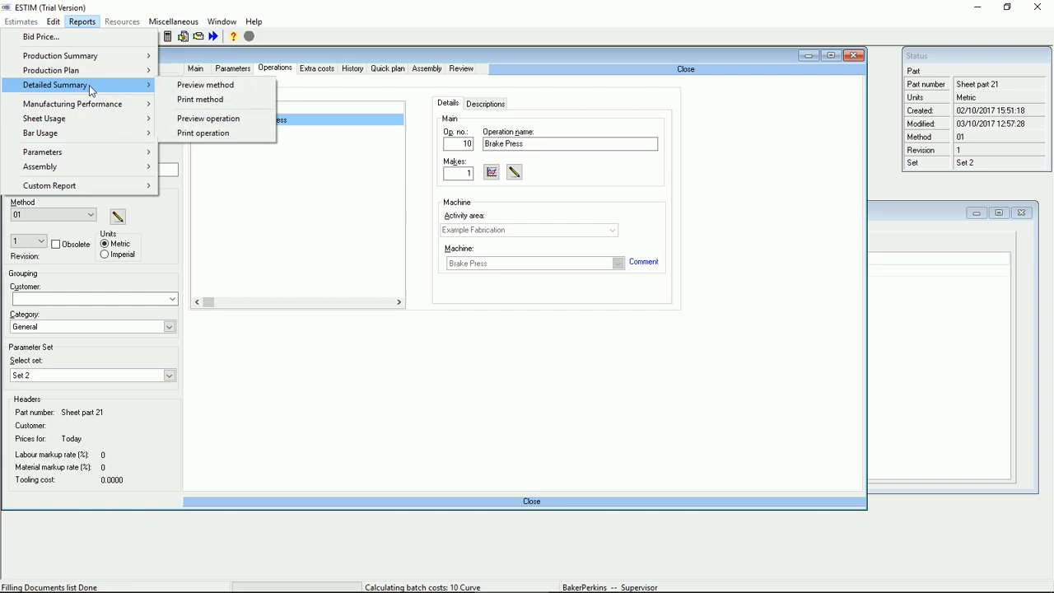
# - Preview the Set 2 Detailed Summary (26.75 unit, 3.64 setting minutes), then recheck Set 2 parameters
pyautogui.click(205, 85)
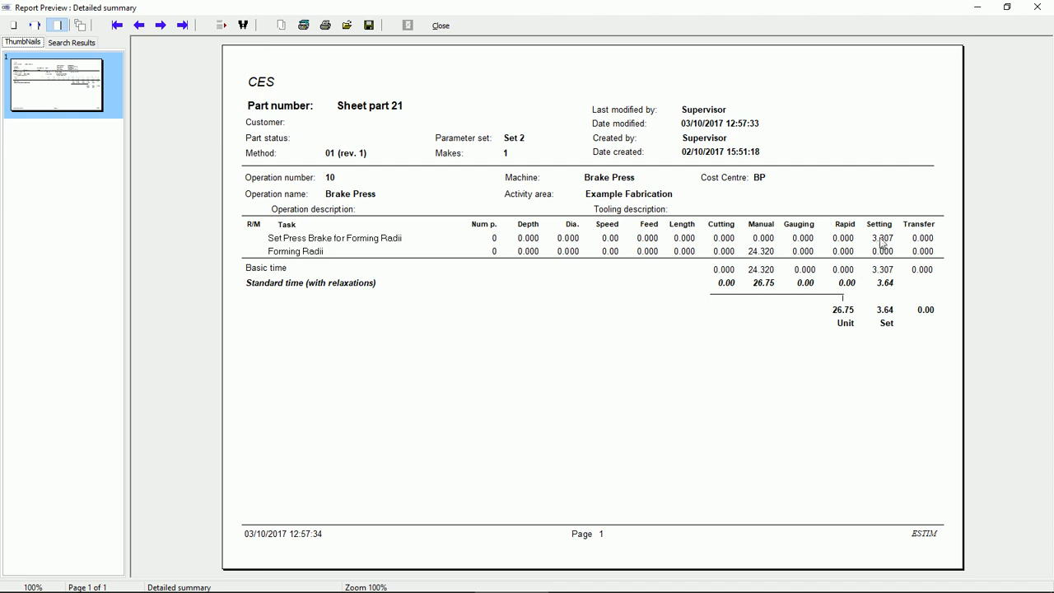
pyautogui.click(439, 25)
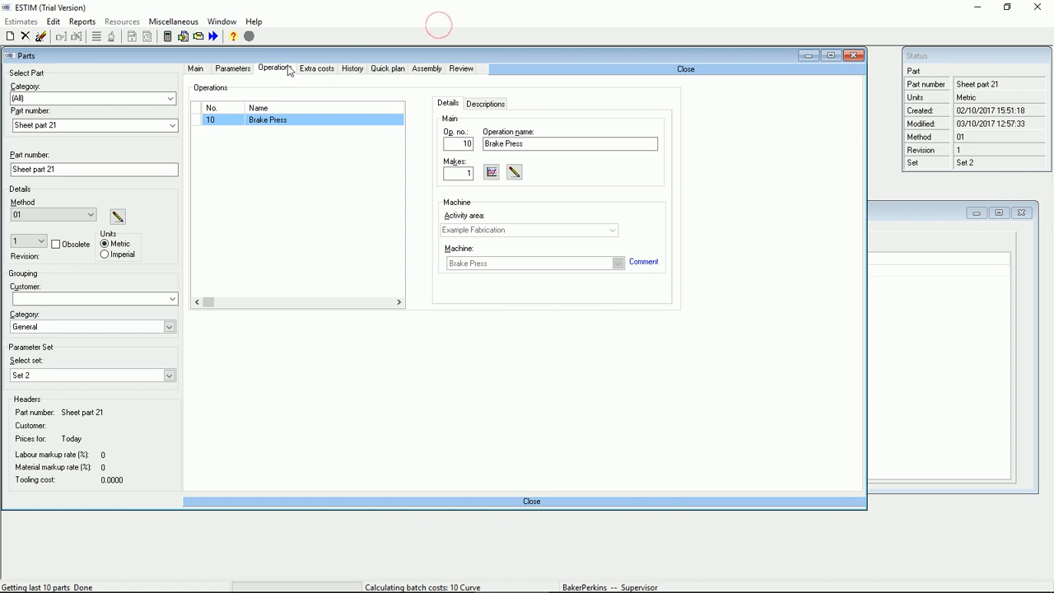
pyautogui.click(232, 67)
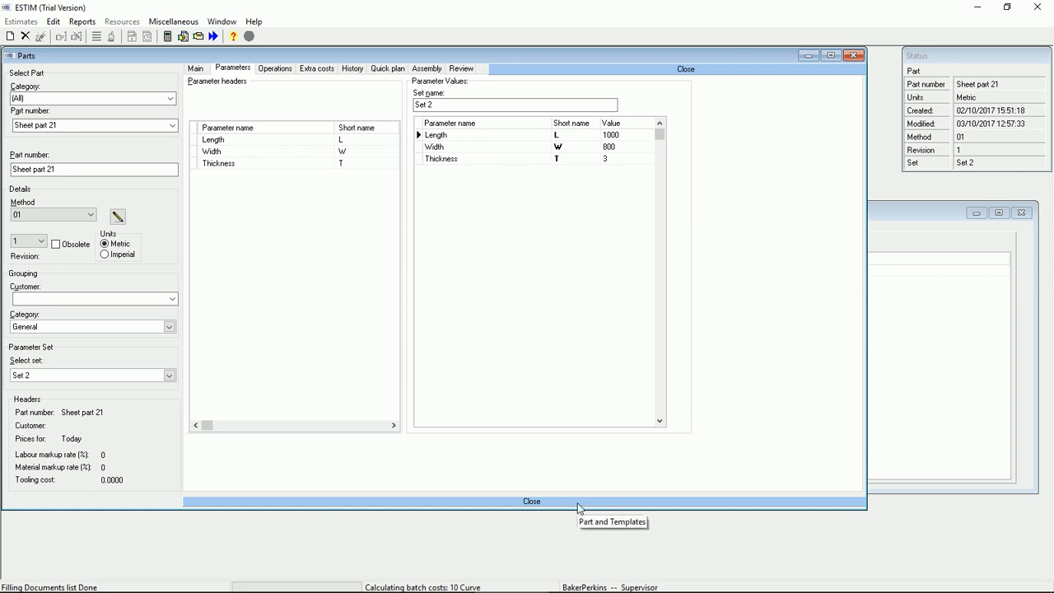